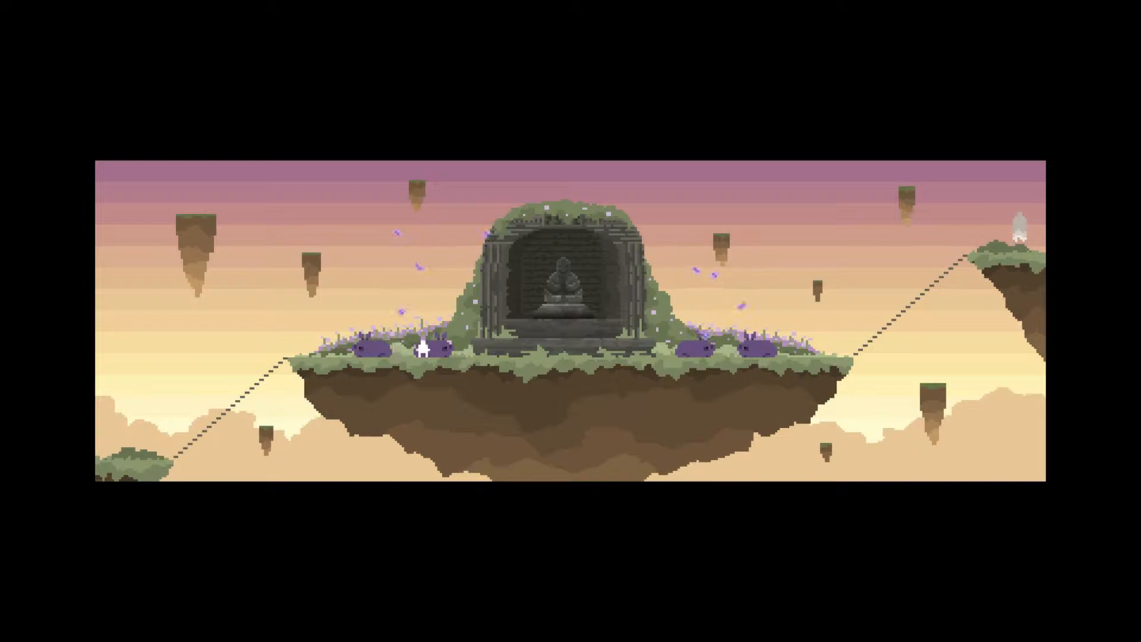
{"action": "key", "text": "Right"}
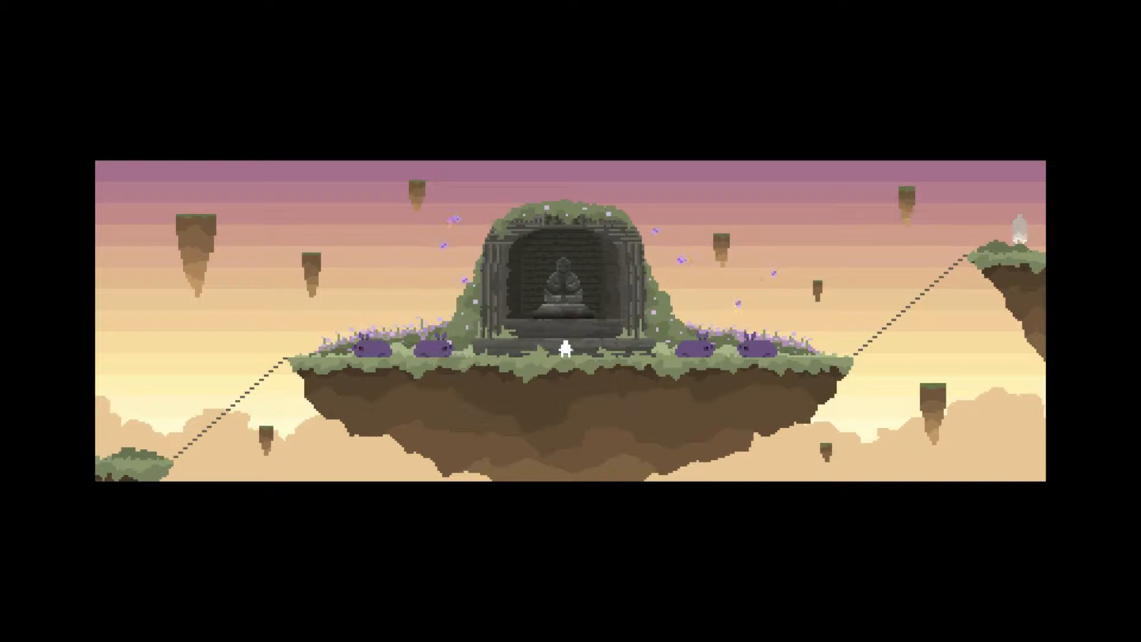
{"action": "key", "text": "right"}
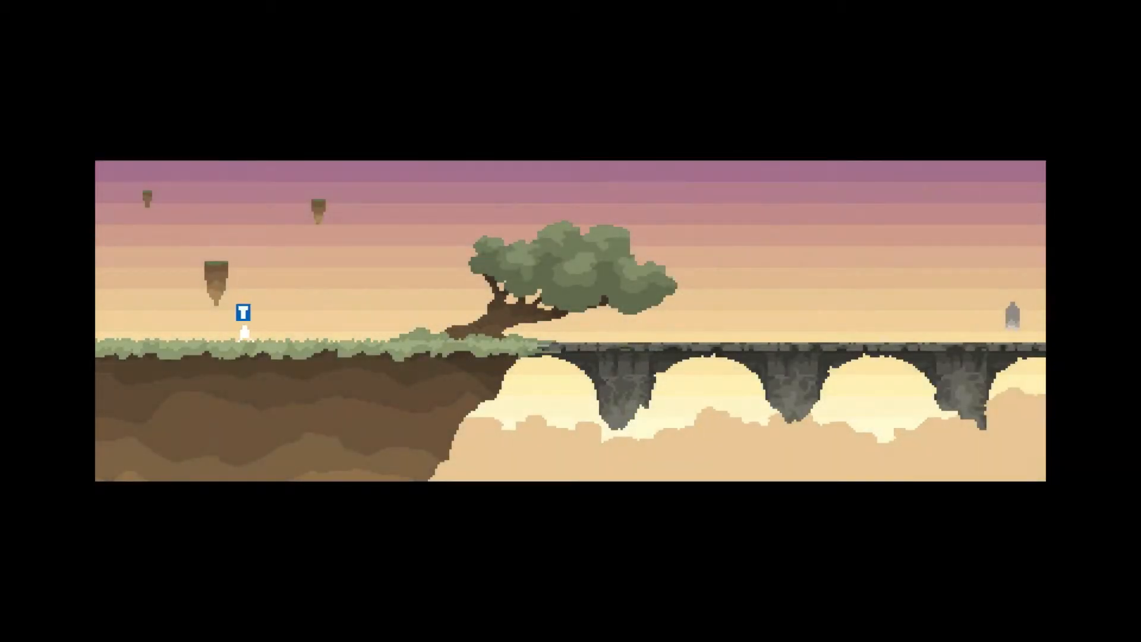
{"action": "key", "text": "right"}
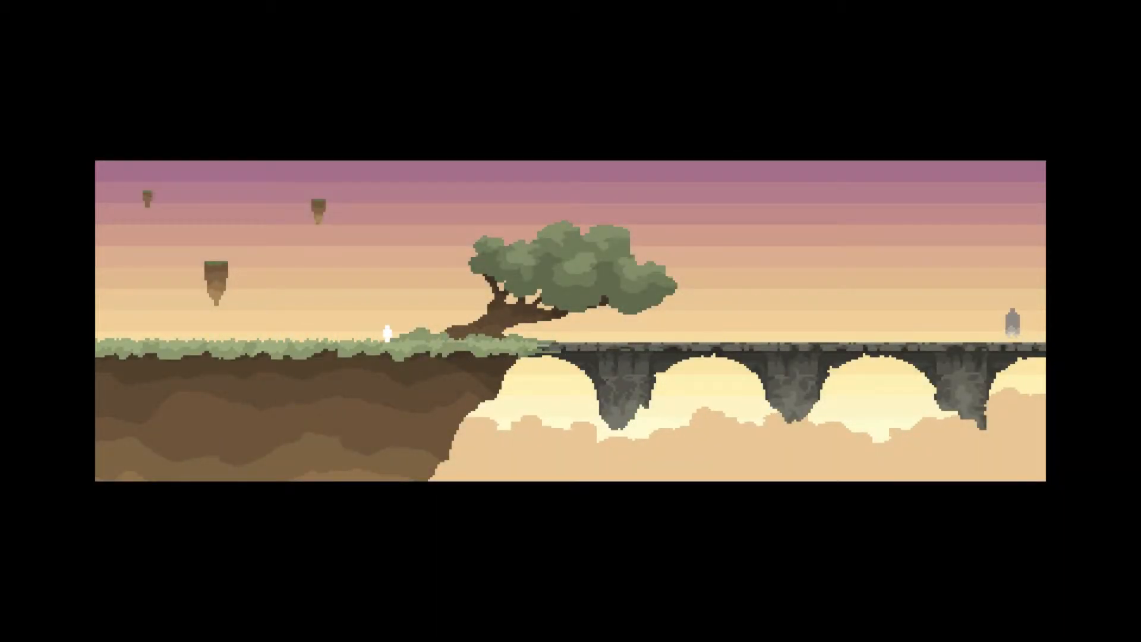
{"action": "key", "text": "Right"}
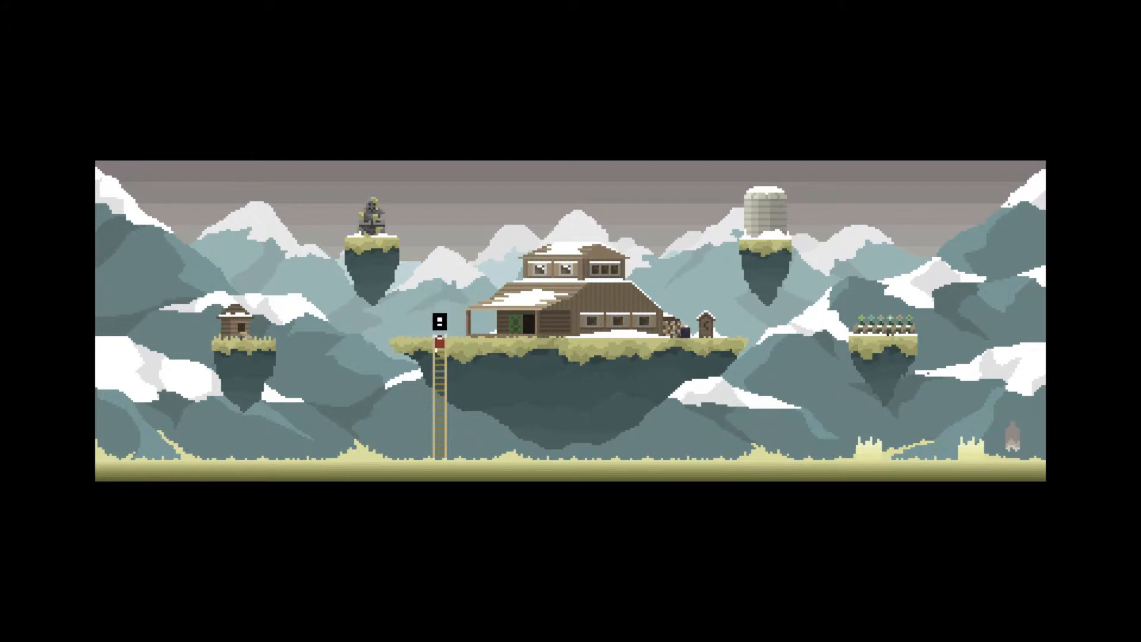
{"action": "key", "text": "down"}
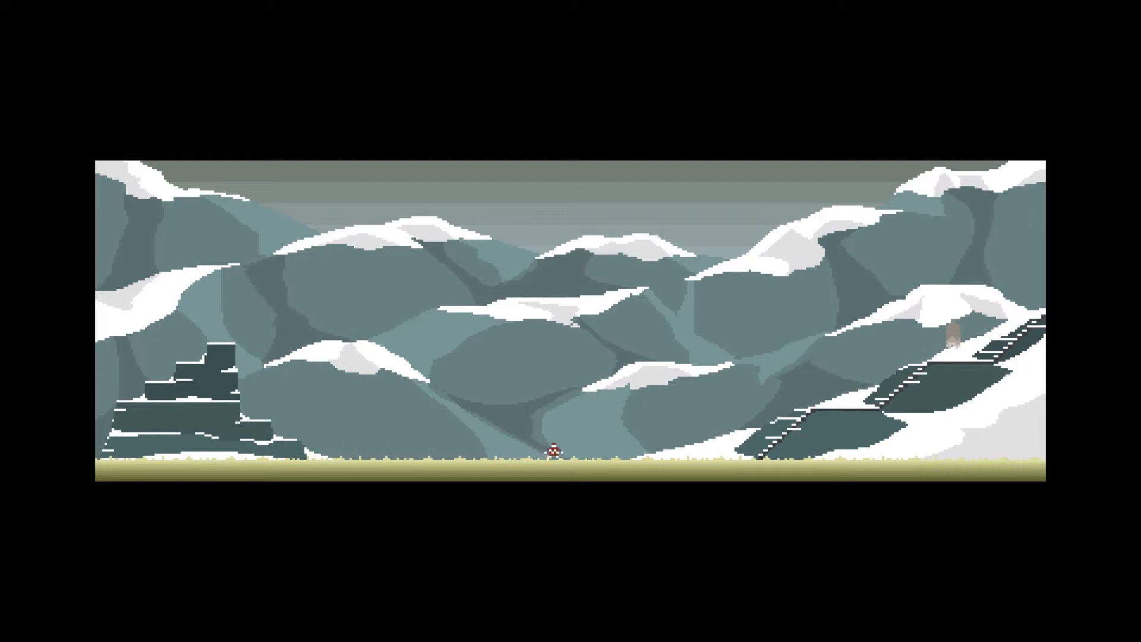
{"action": "key", "text": "right"}
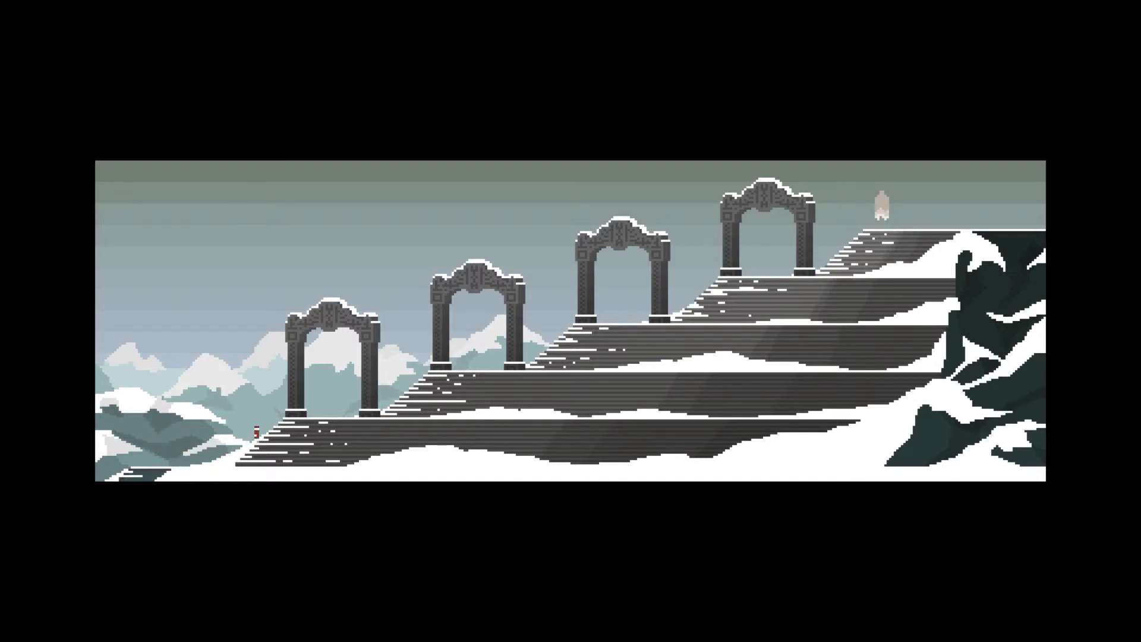
{"action": "key", "text": "Right"}
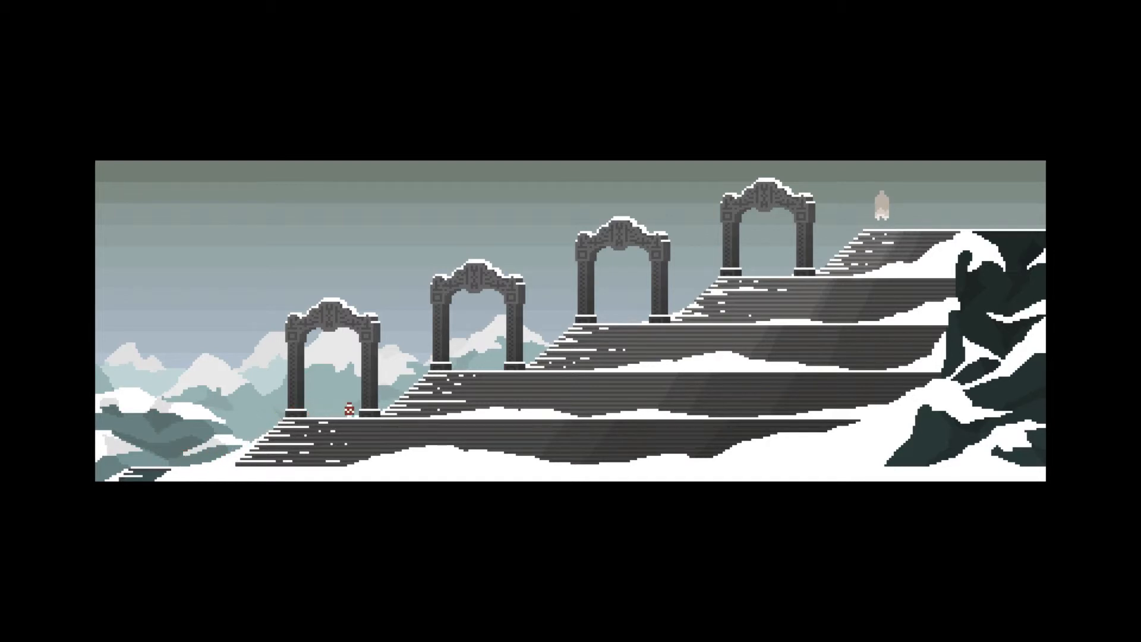
{"action": "key", "text": "right"}
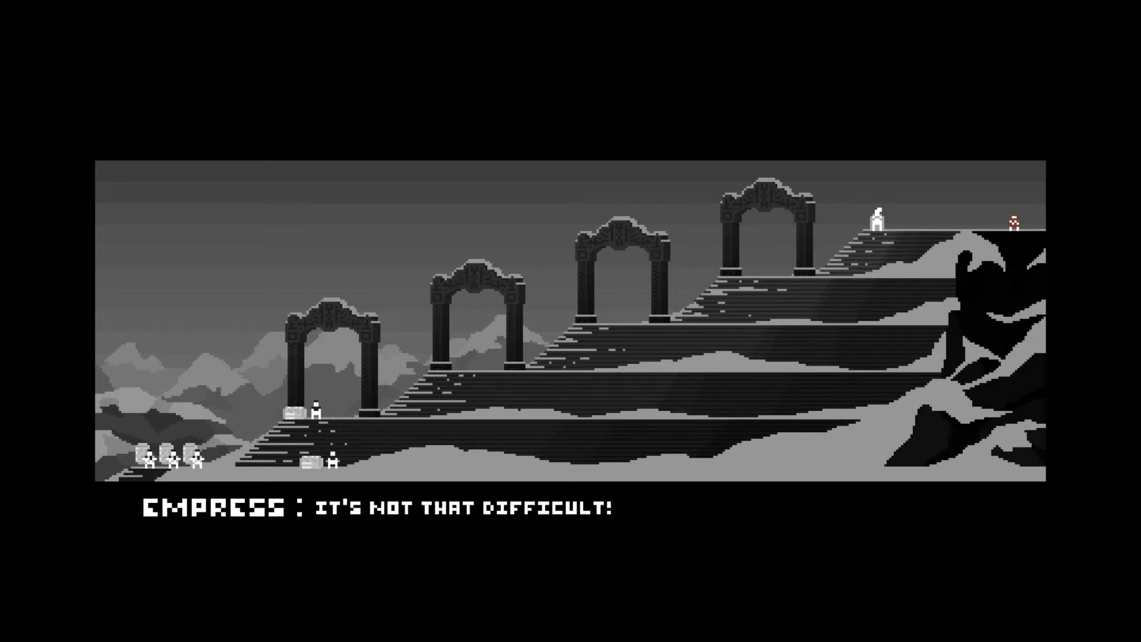
{"action": "left_click", "coordinate": [571, 508]}
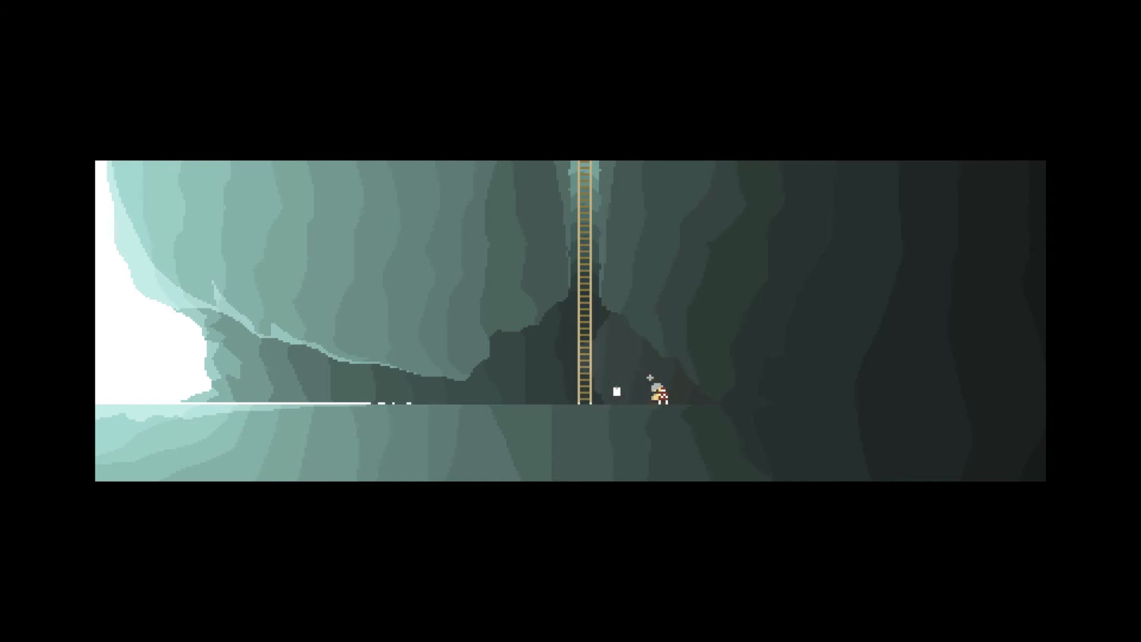
{"action": "key", "text": "Left"}
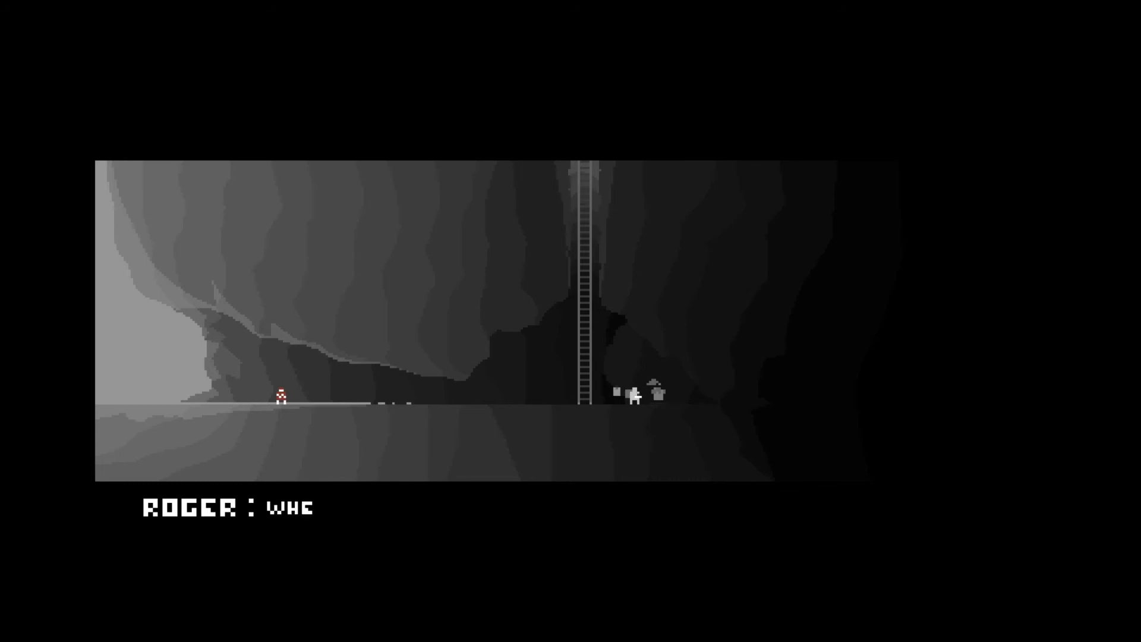
{"action": "key", "text": "space"}
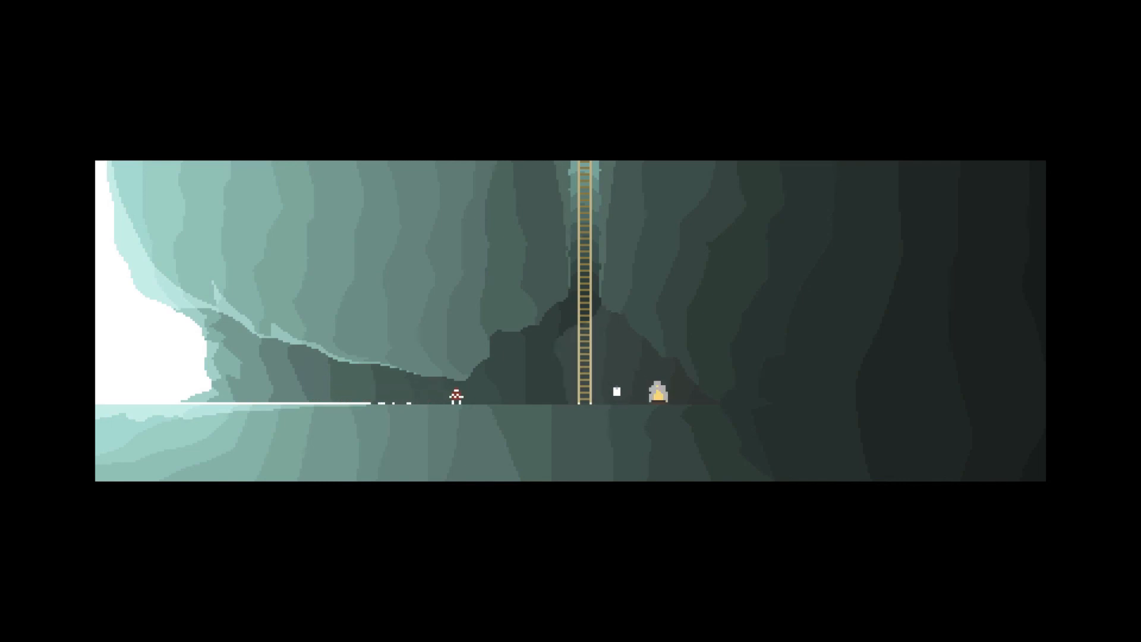
{"action": "key", "text": "right"}
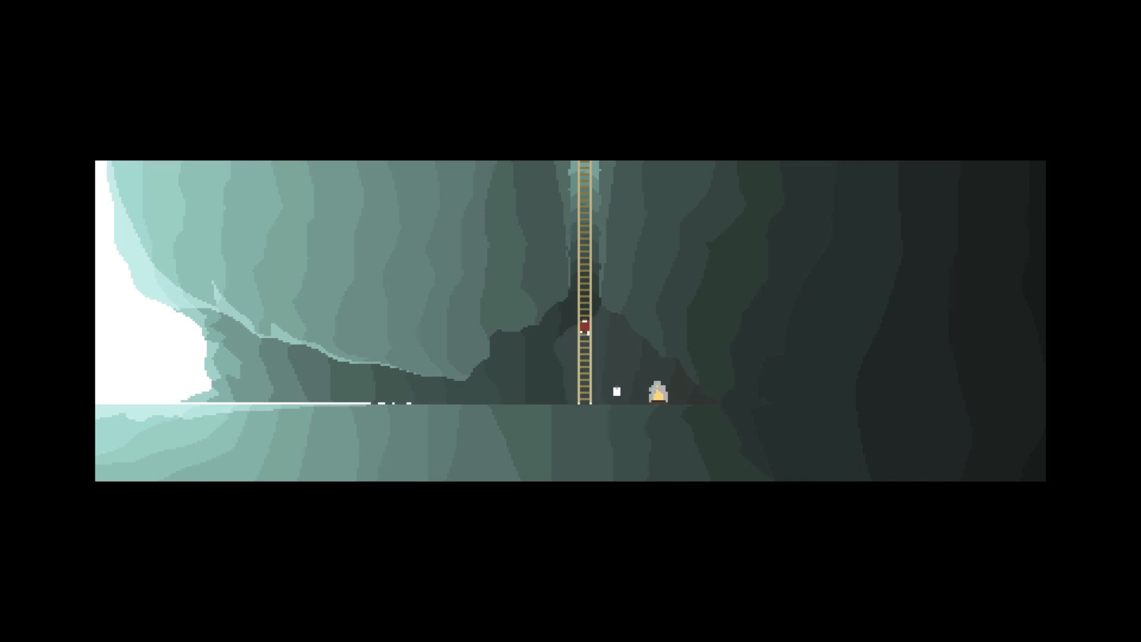
{"action": "key", "text": "up"}
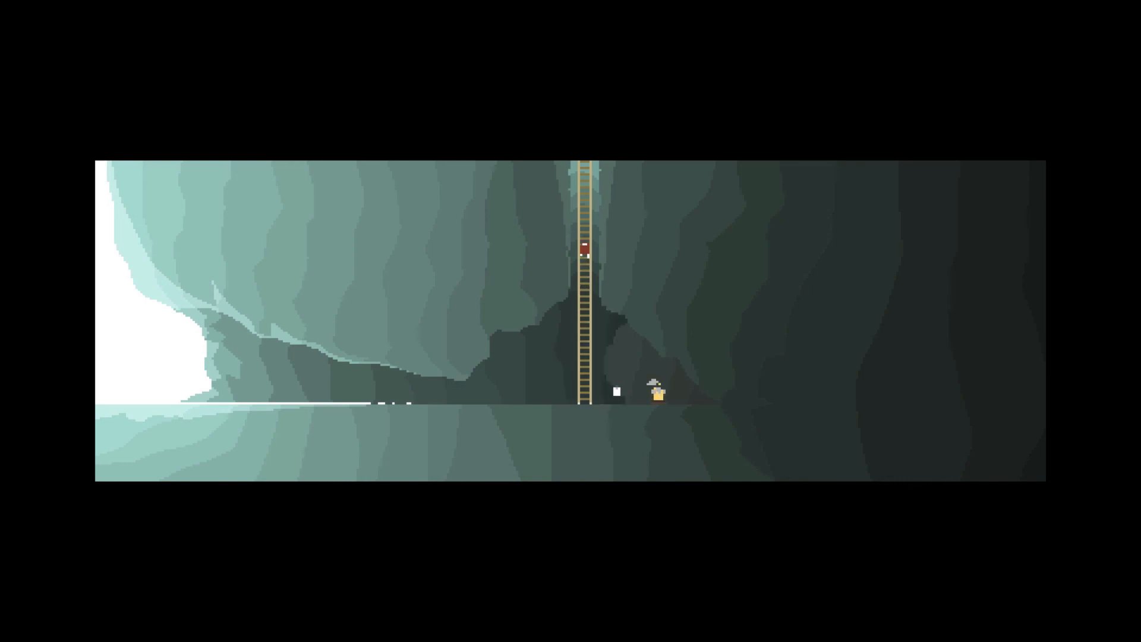